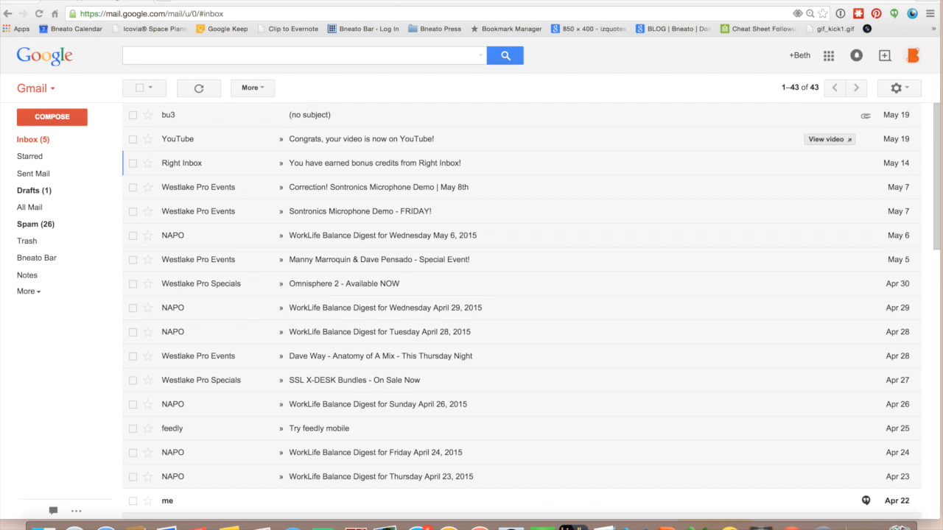
pyautogui.moveTo(184, 114)
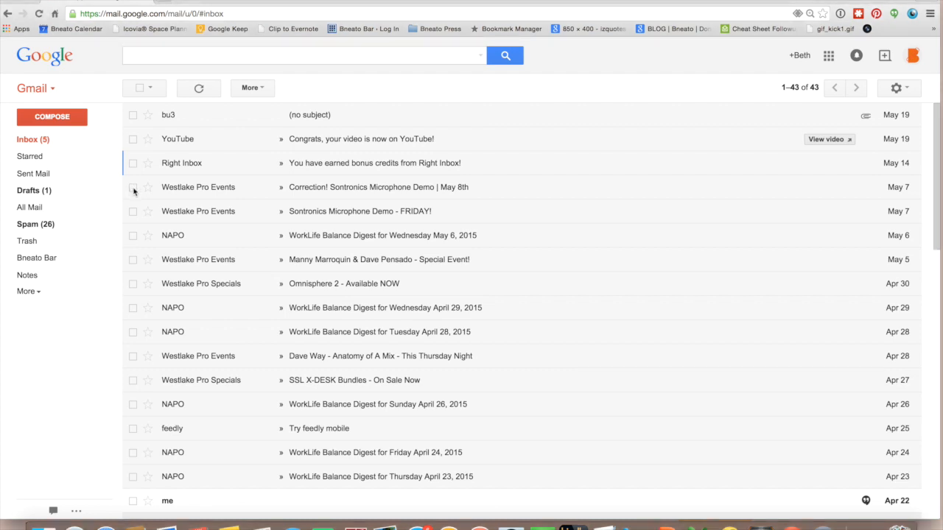
# Step: Start a filter for messages like the Westlake Pro Events microphone demo email
pyautogui.click(132, 186)
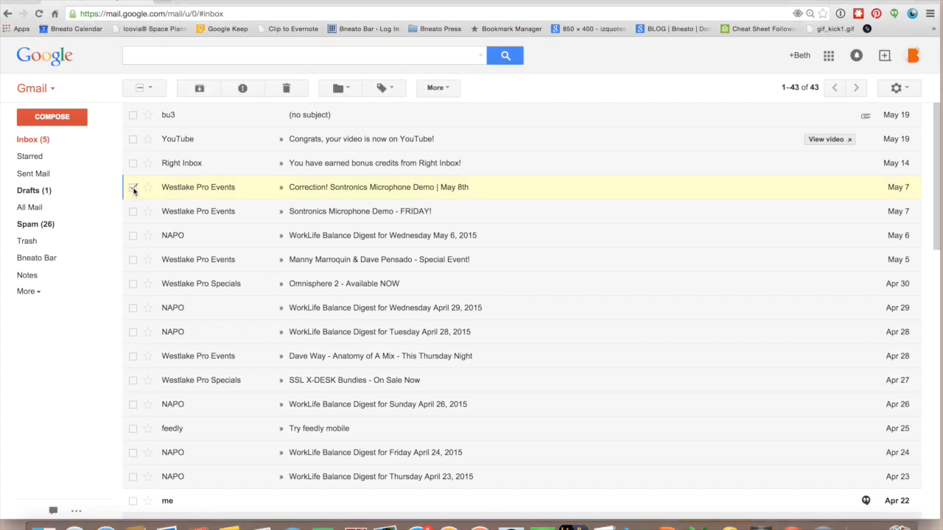
pyautogui.click(132, 186)
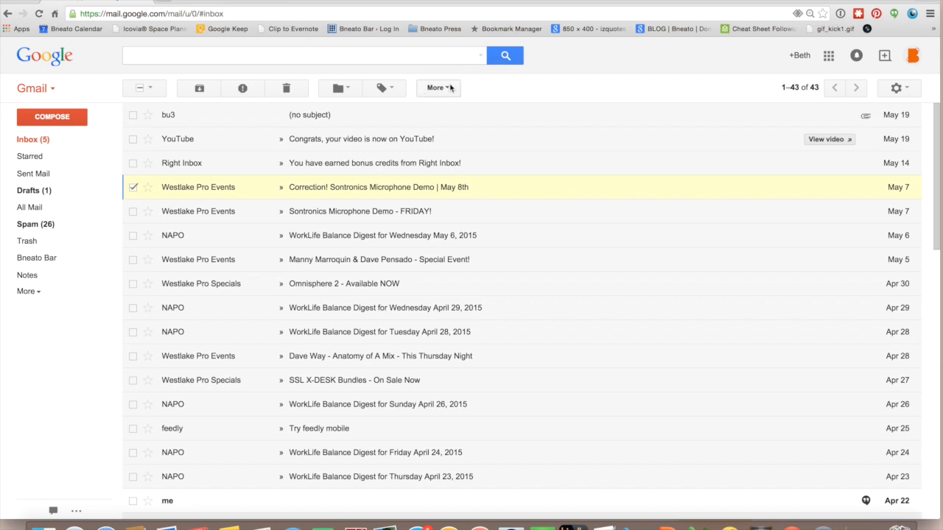
pyautogui.click(439, 88)
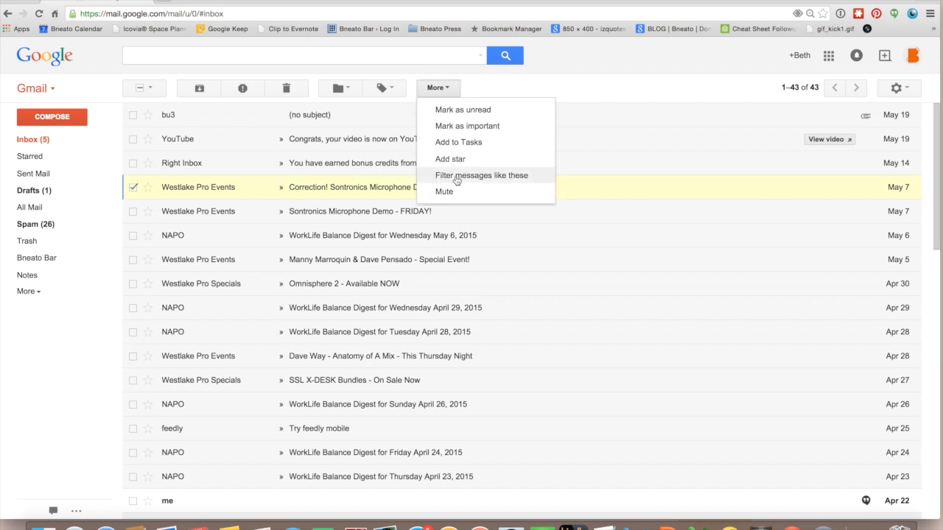
pyautogui.click(481, 176)
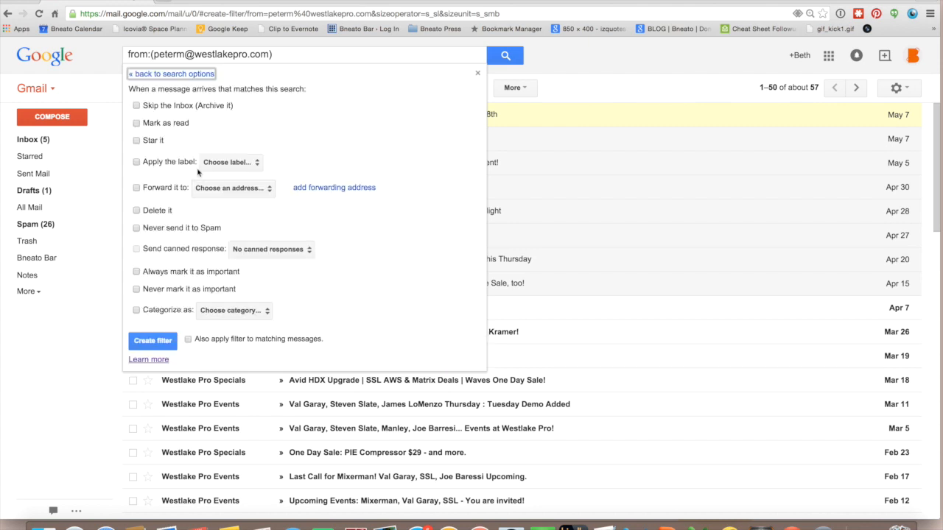
pyautogui.moveTo(277, 117)
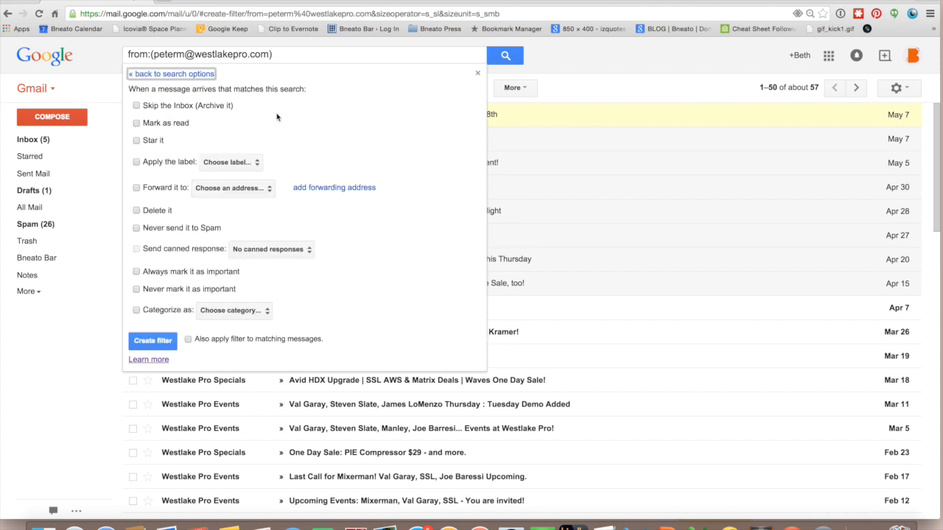
# Step: Make the filter skip the inbox and apply a new 'Newsletters to read' label
pyautogui.click(137, 105)
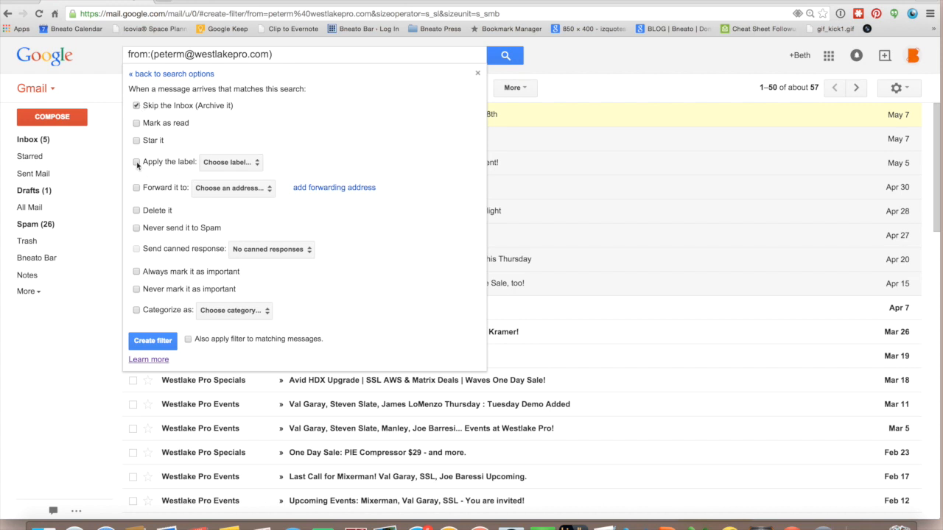
pyautogui.click(136, 162)
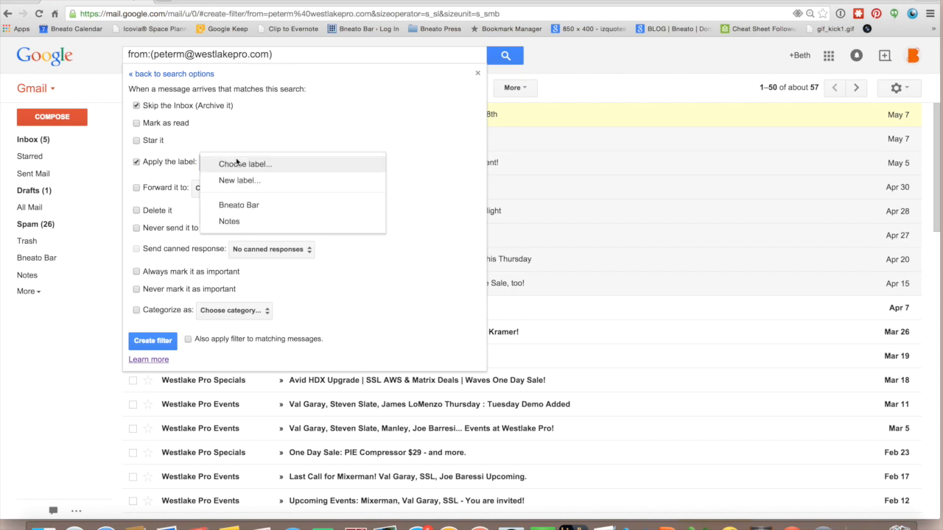
pyautogui.click(238, 181)
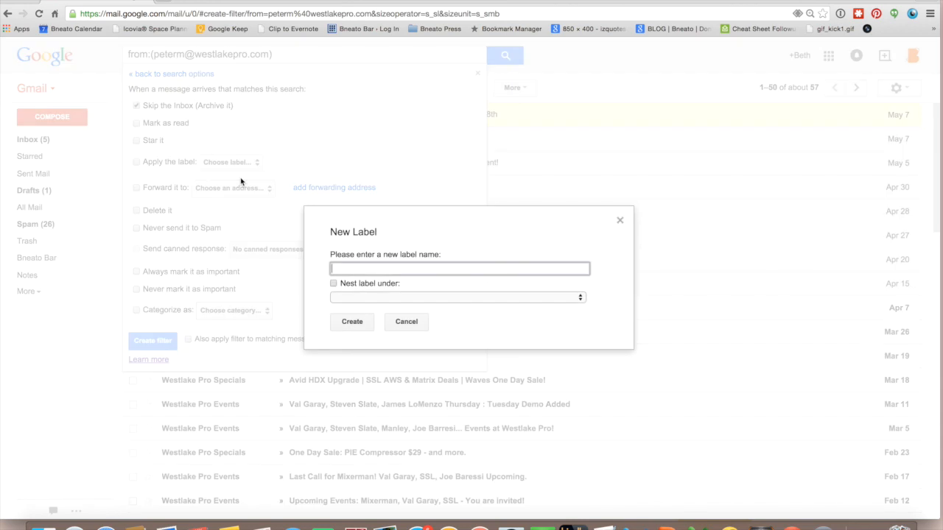
pyautogui.write('Newsletters to read')
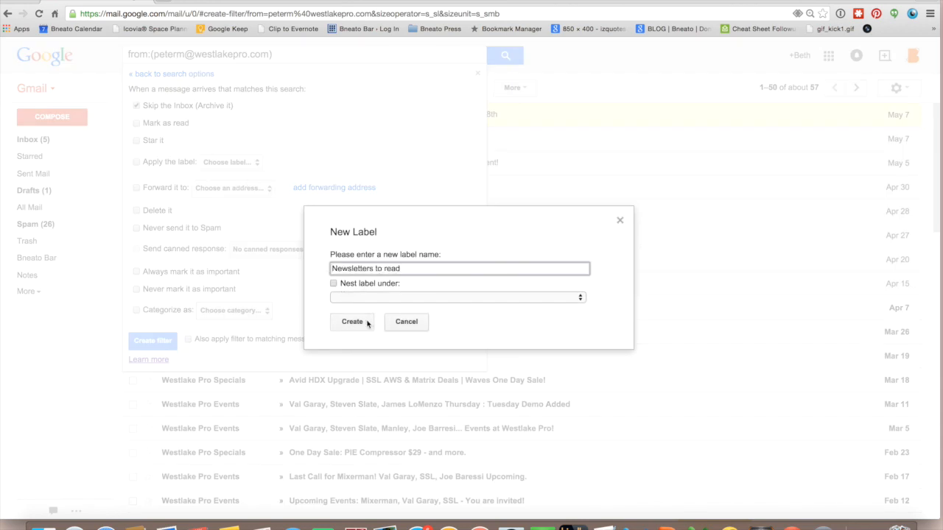
pyautogui.click(351, 322)
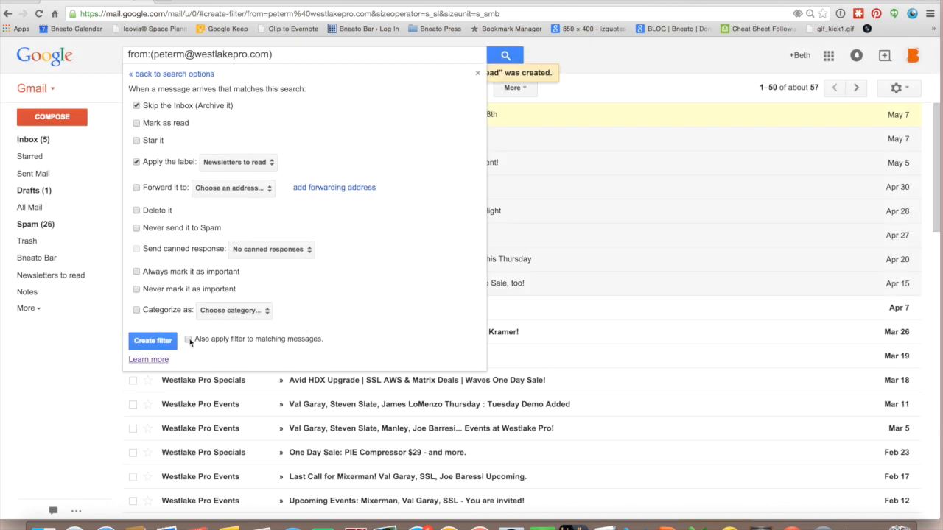
# Step: Create the filter, also applying it to existing matching messages
pyautogui.click(188, 339)
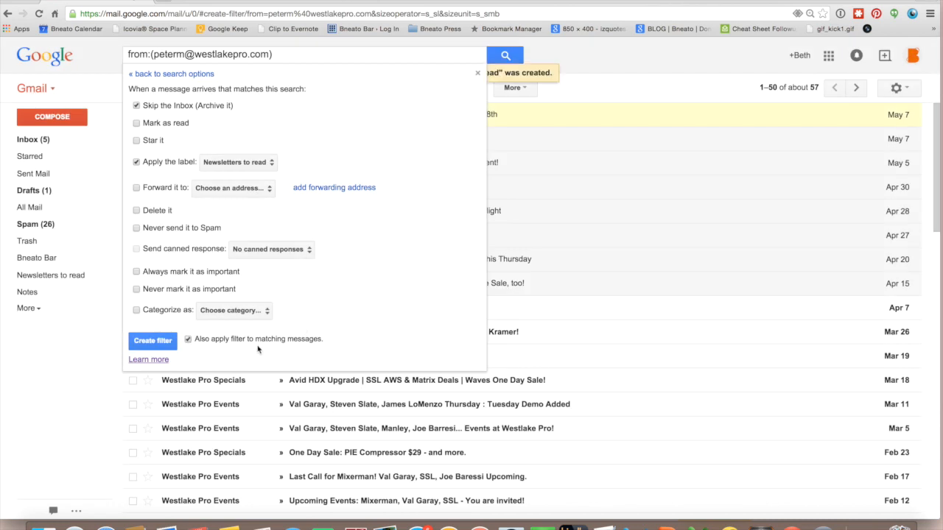
pyautogui.moveTo(312, 349)
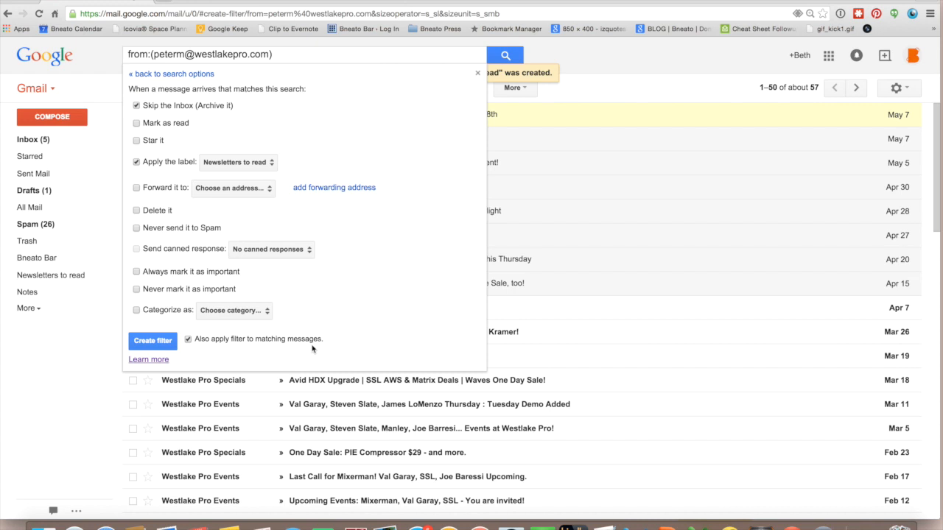
pyautogui.moveTo(235, 347)
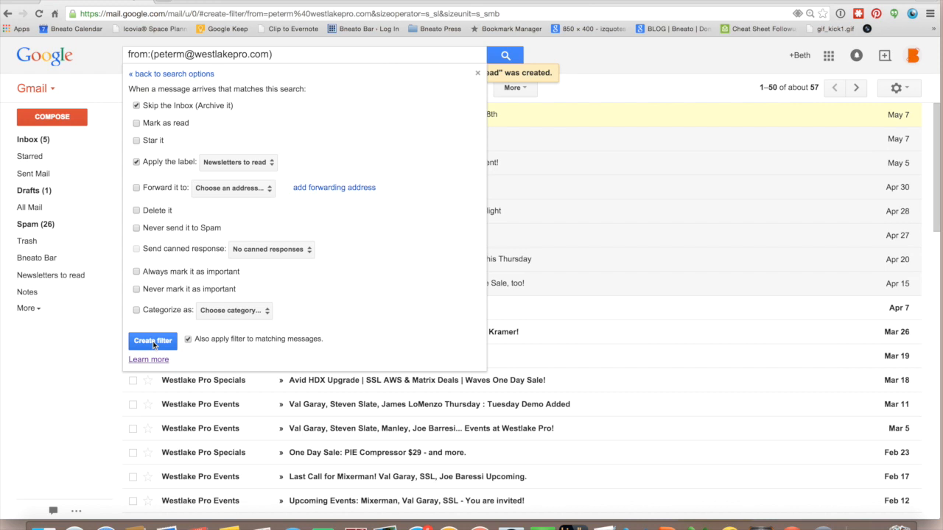
pyautogui.click(153, 340)
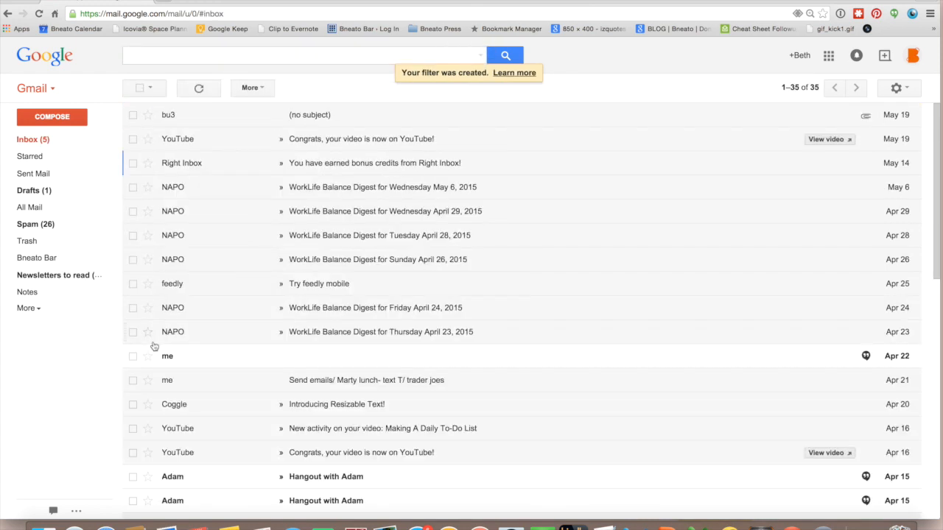
# Step: View the 'Newsletters to read' label with its 66 Westlake Pro conversations
pyautogui.click(55, 275)
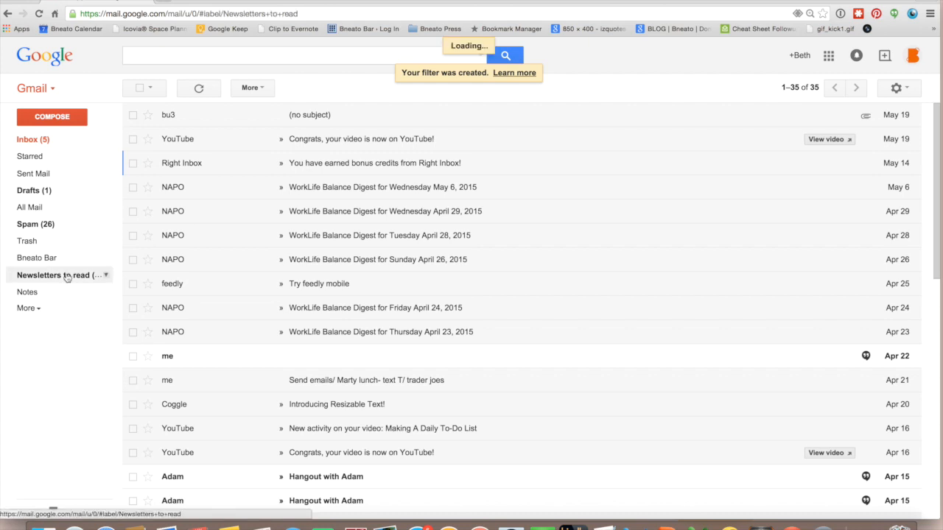
pyautogui.click(55, 274)
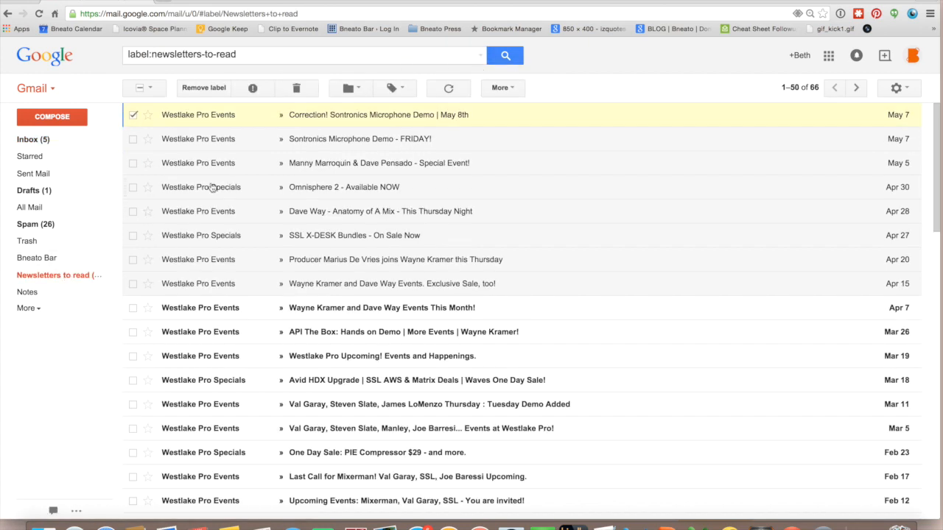